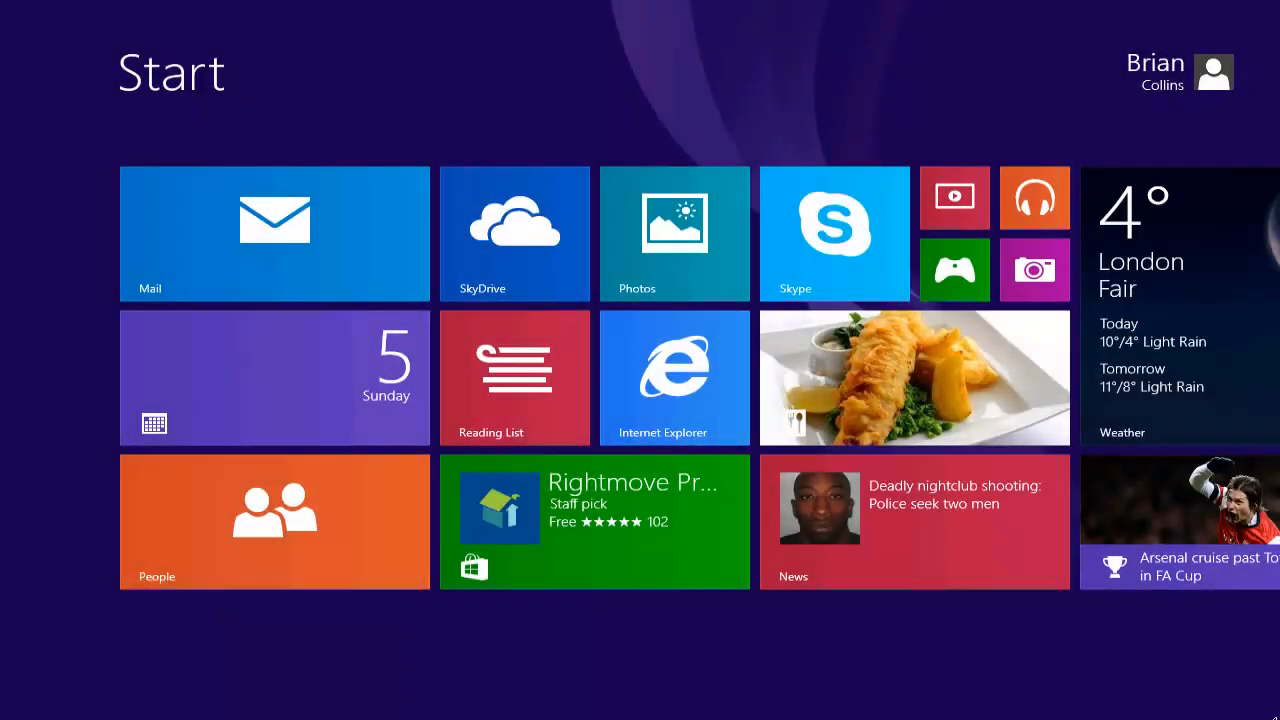
mouse_move(1270, 716)
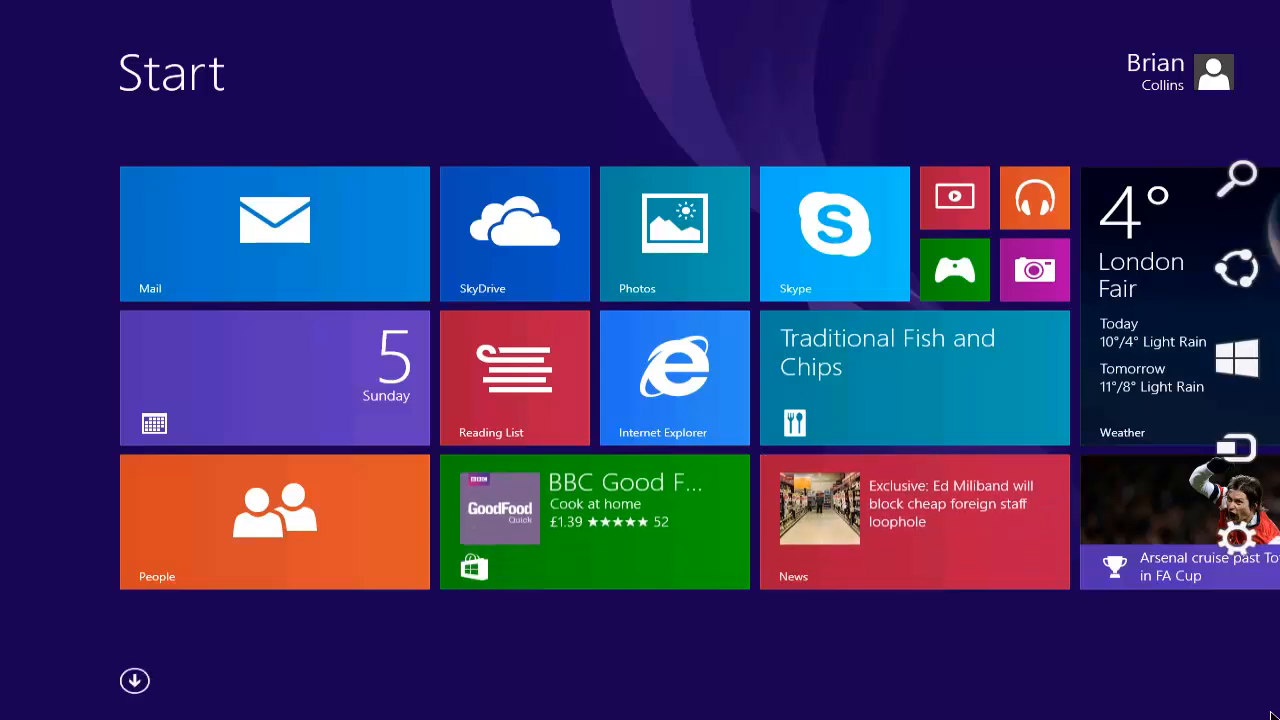
mouse_move(1252, 564)
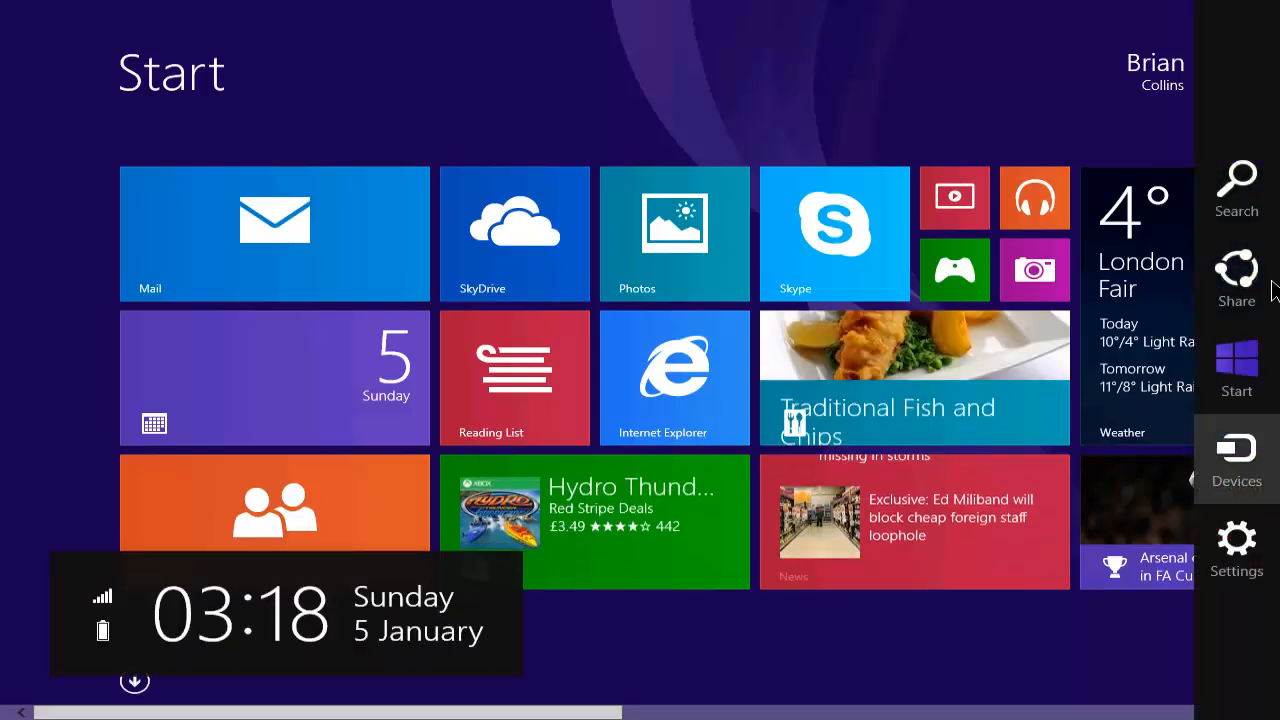
- Search everywhere for 'remote' and show the full list of matching settings and documents
click(1236, 190)
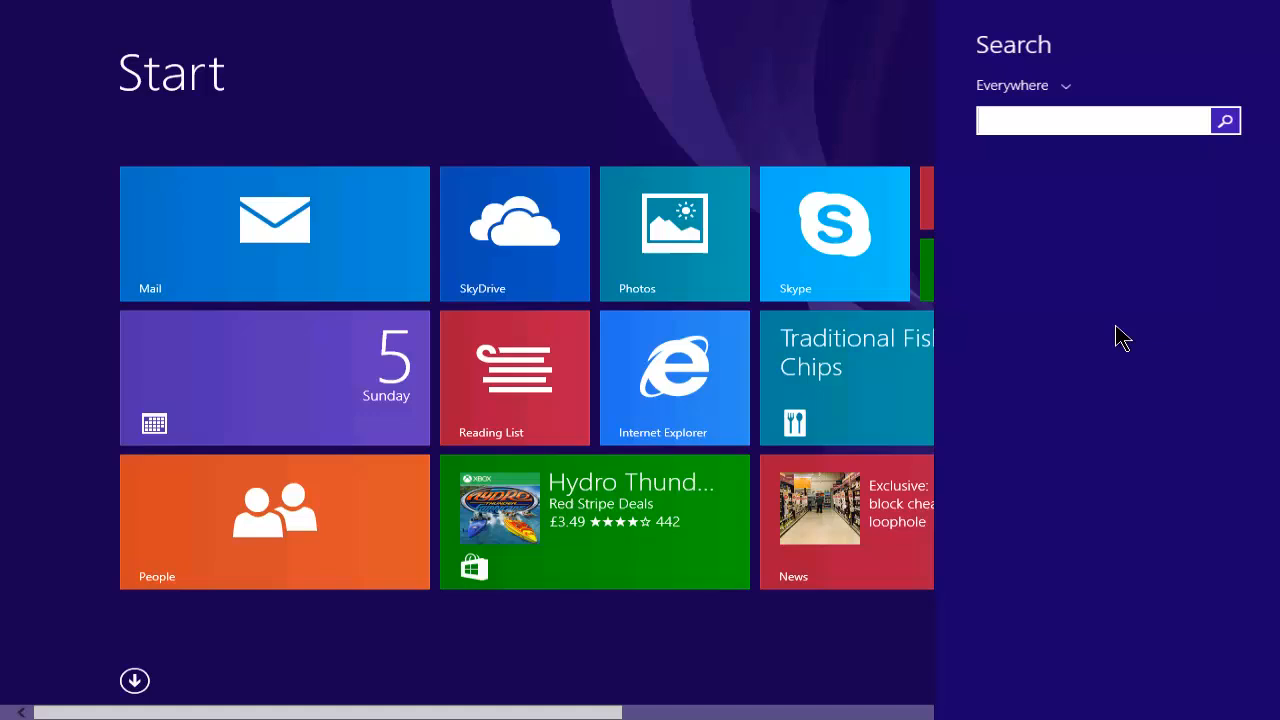
mouse_move(1108, 336)
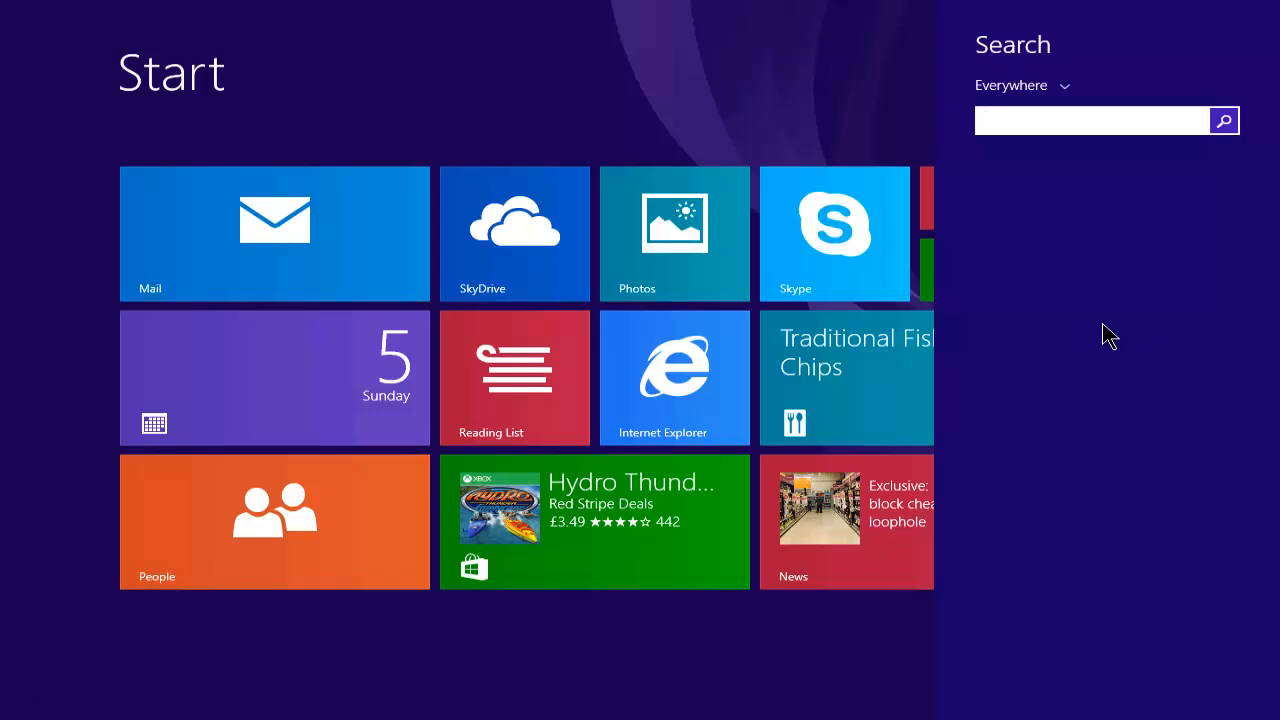
text(remote assistance)
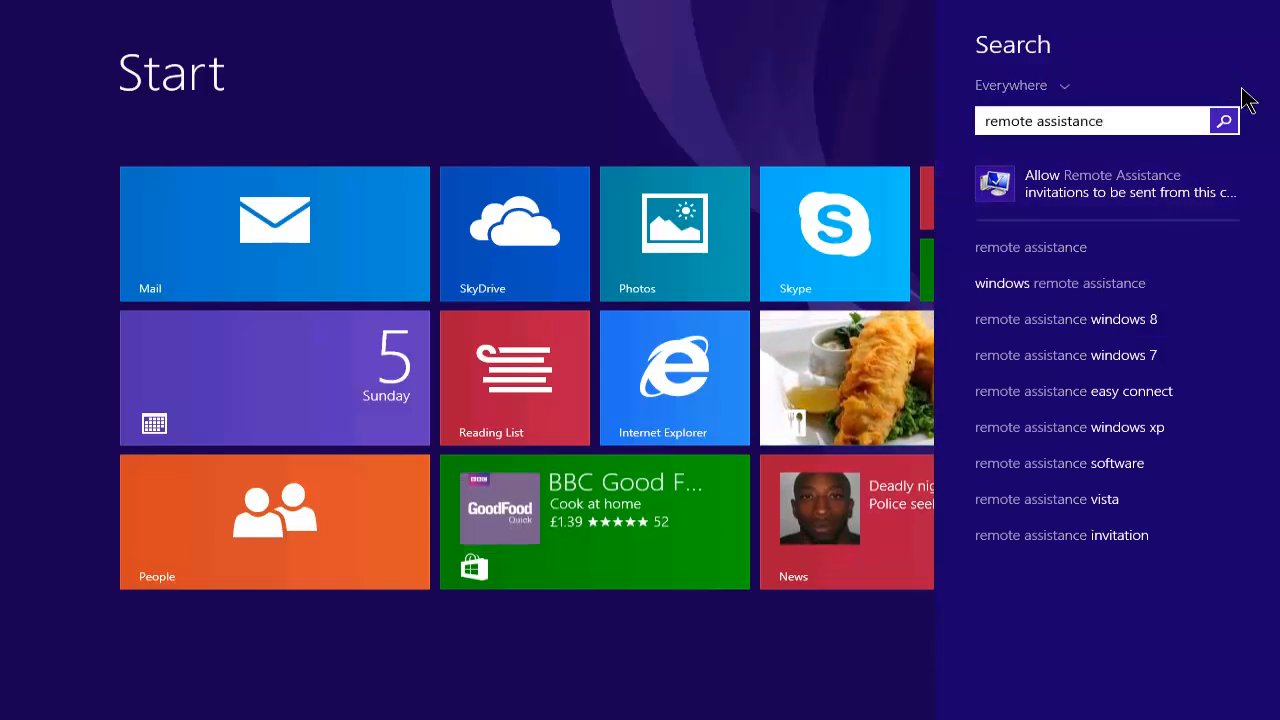
click(1224, 120)
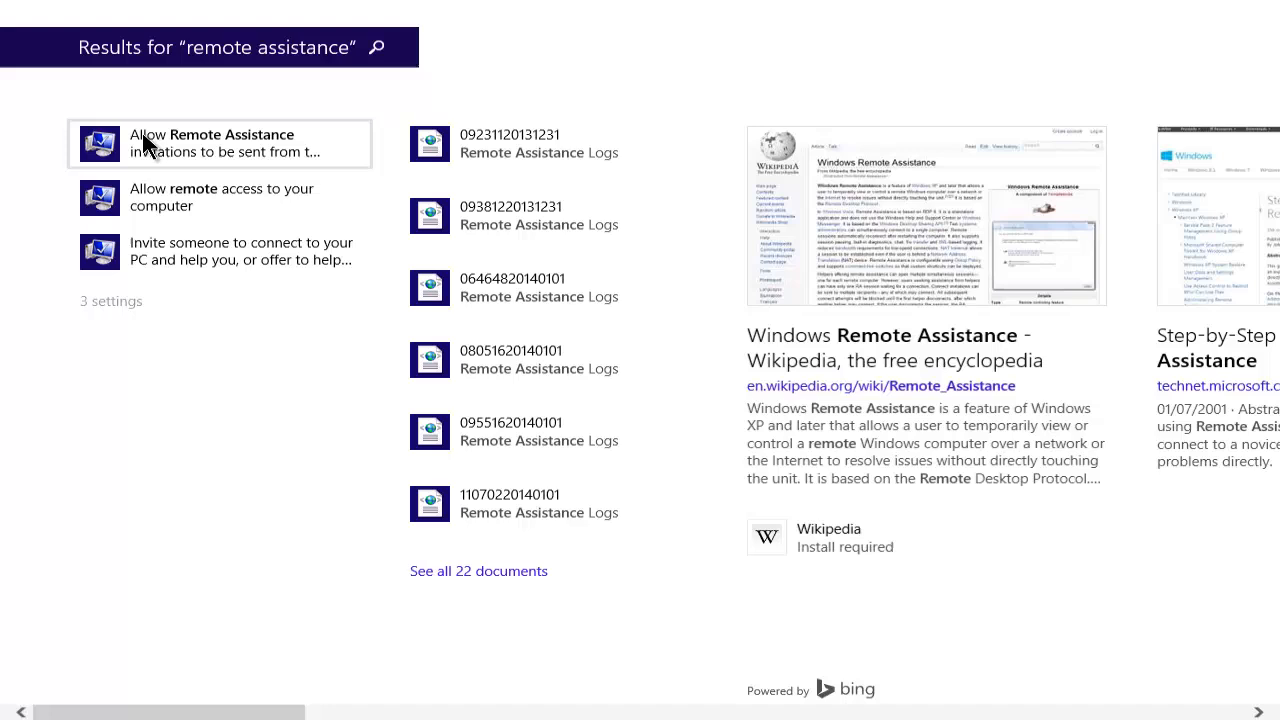
mouse_move(158, 156)
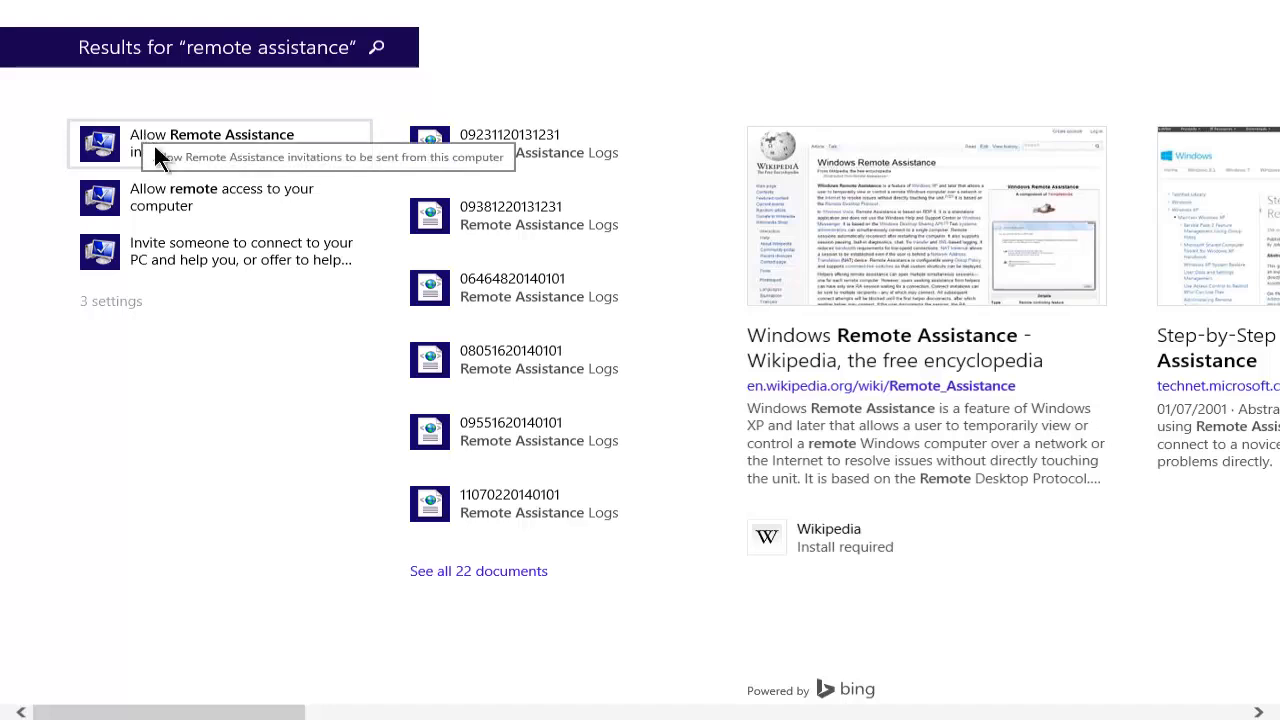
mouse_move(228, 142)
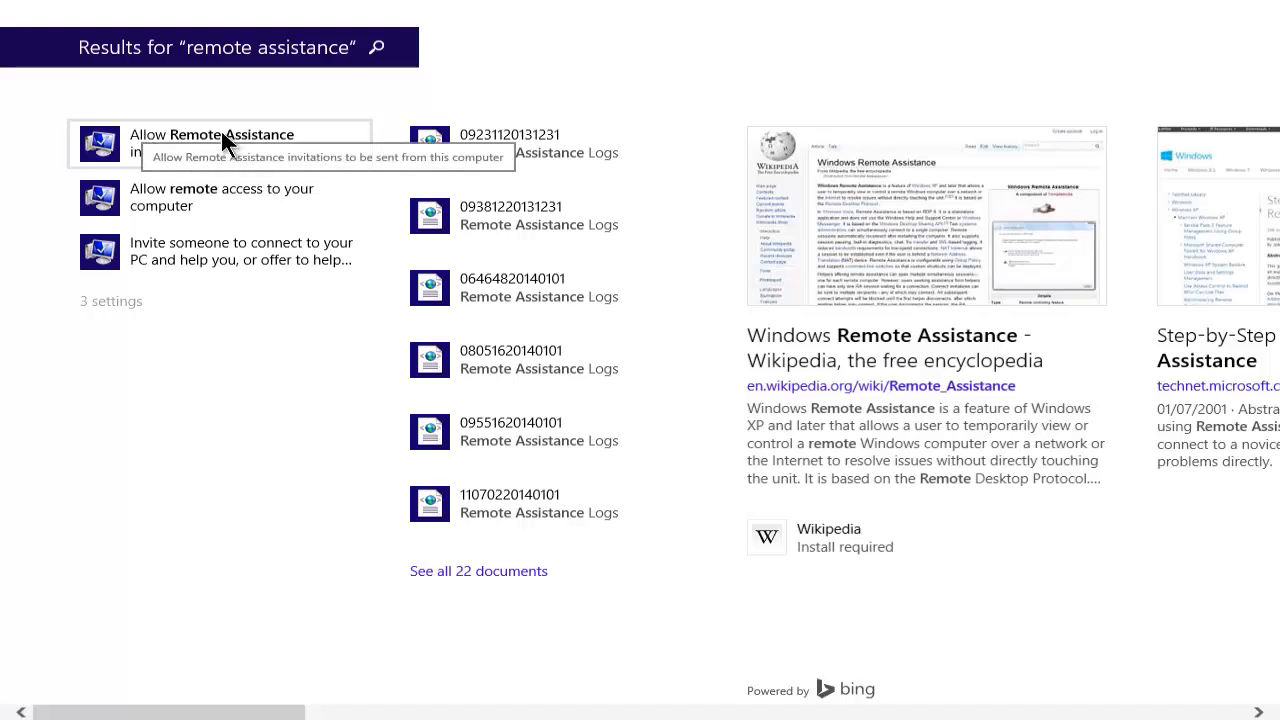
- Choose the Remote Assistance invitations result, landing on System Properties' Remote tab with connections allowed
click(212, 142)
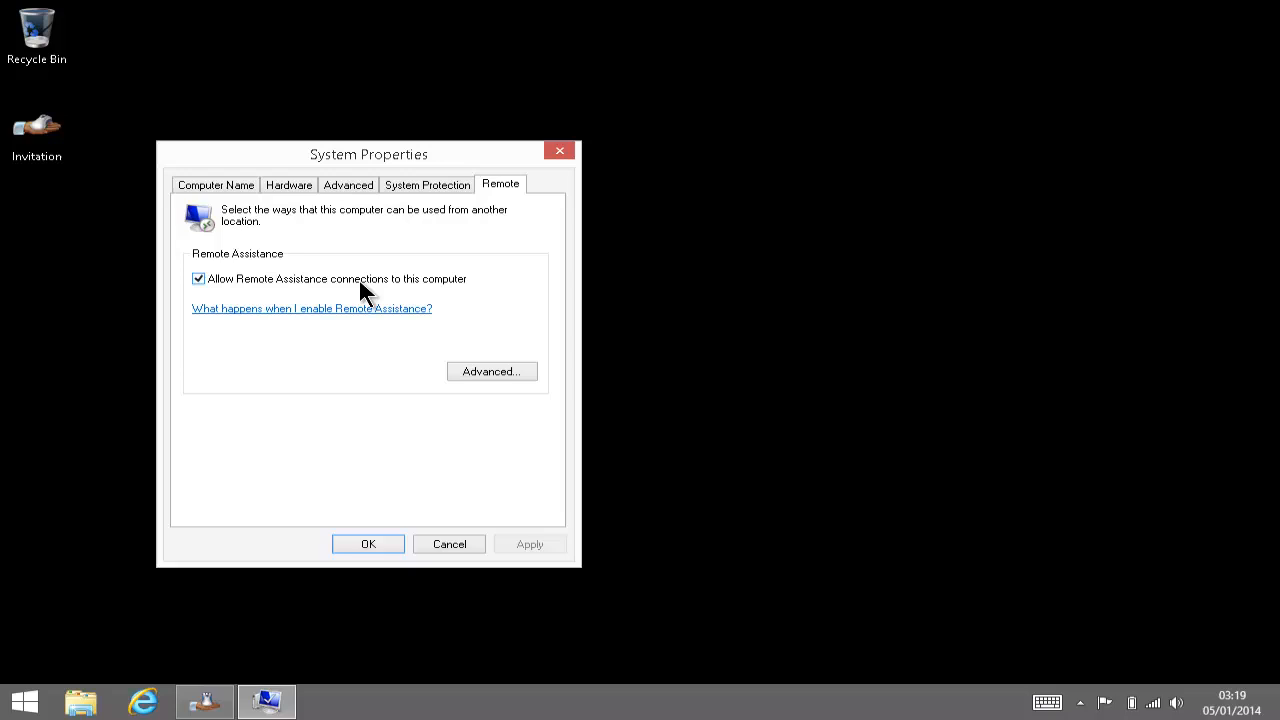
mouse_move(416, 292)
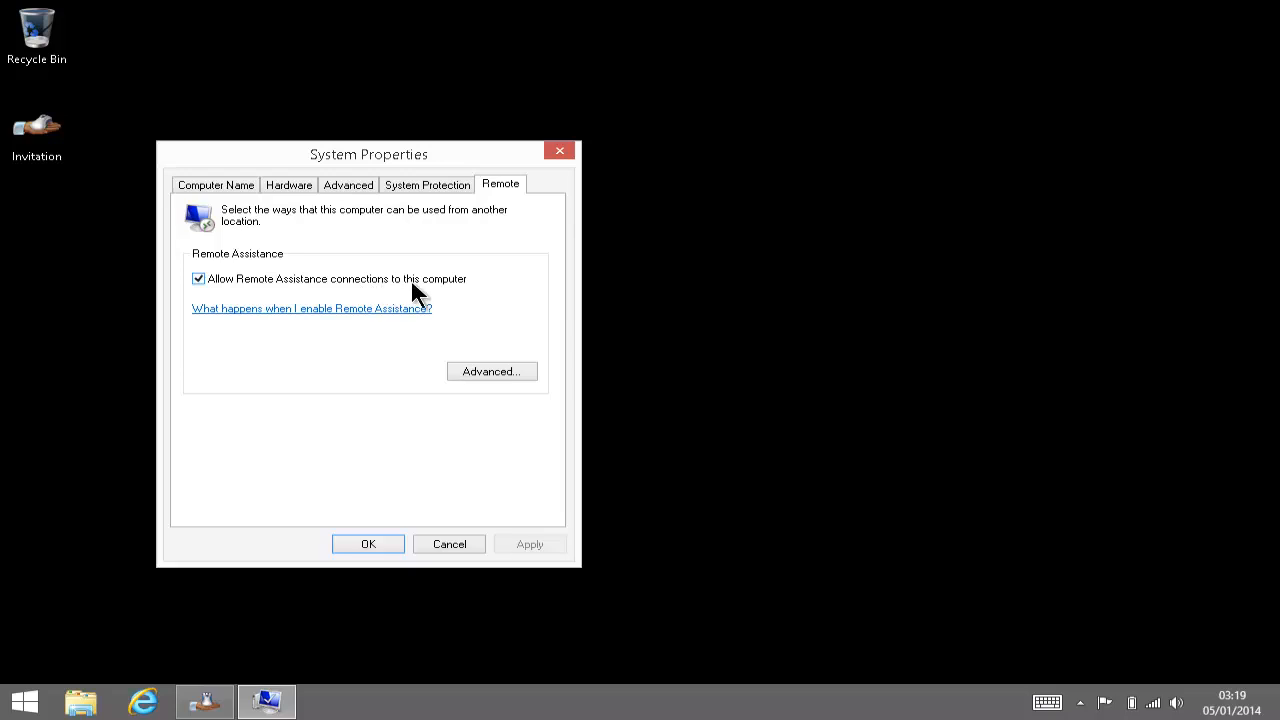
mouse_move(278, 288)
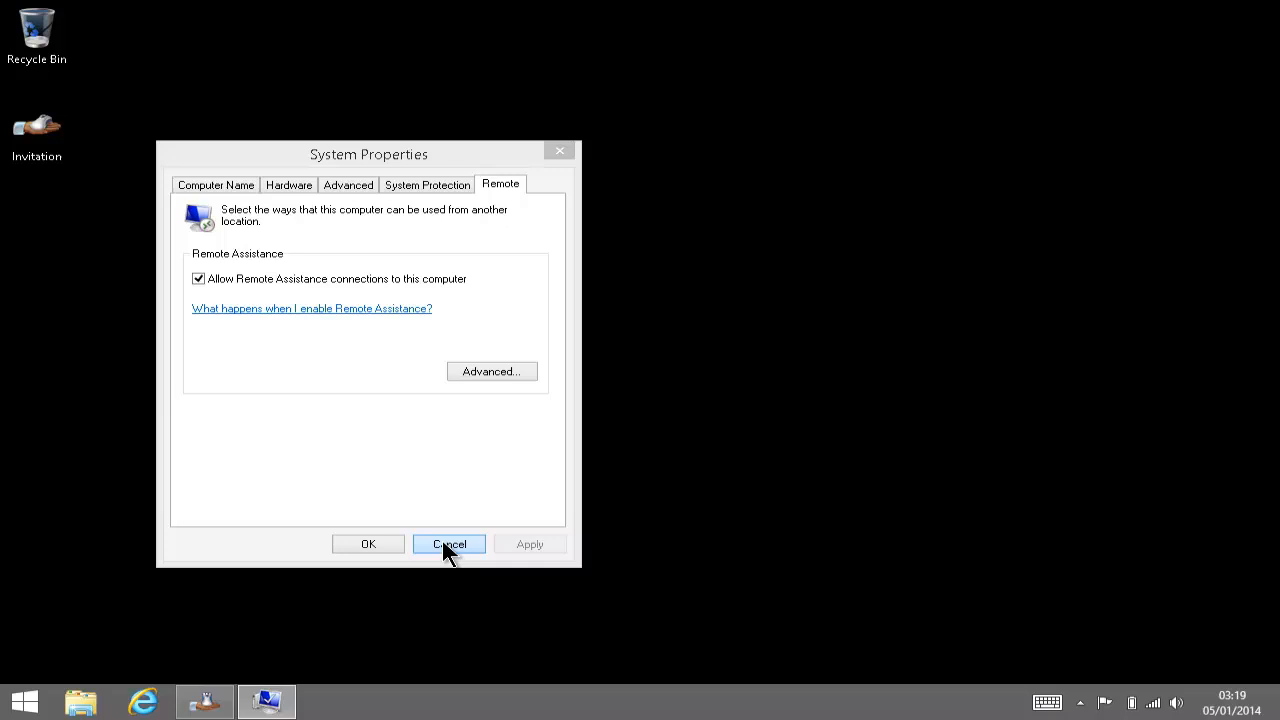
- Cancel System Properties, dismiss the session-already-open warning and minimize the helper session window
click(448, 544)
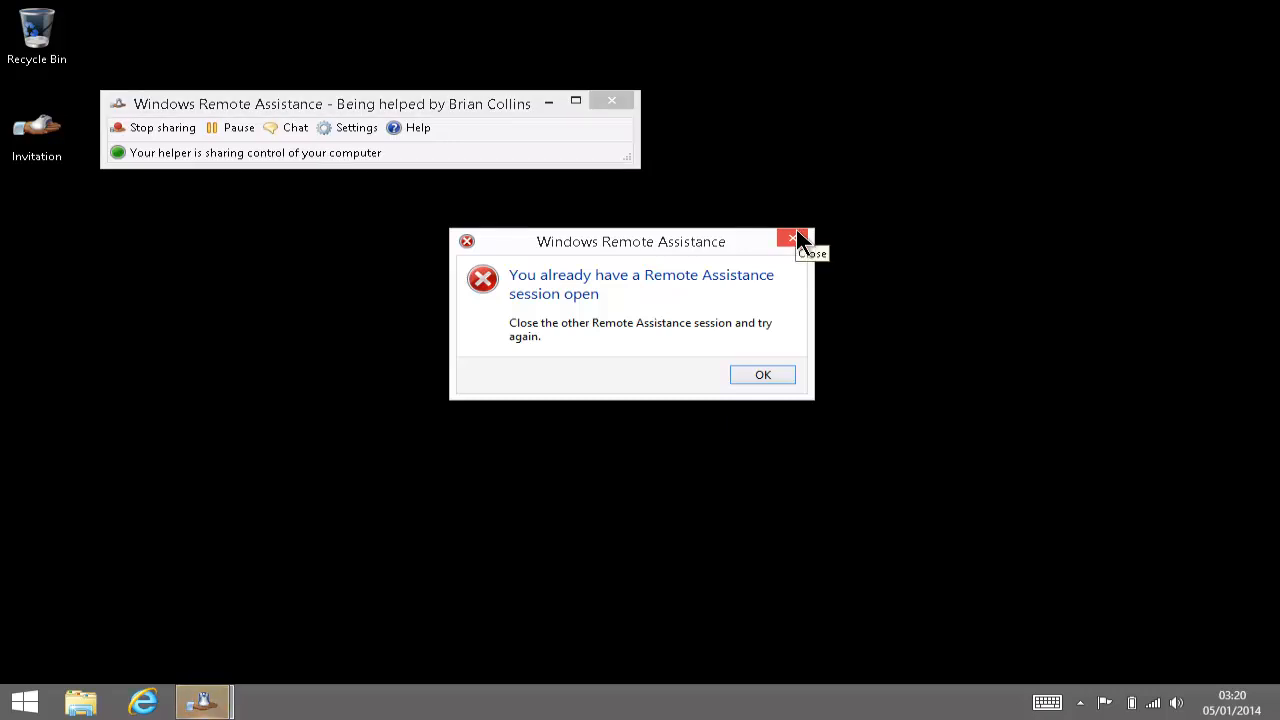
click(788, 240)
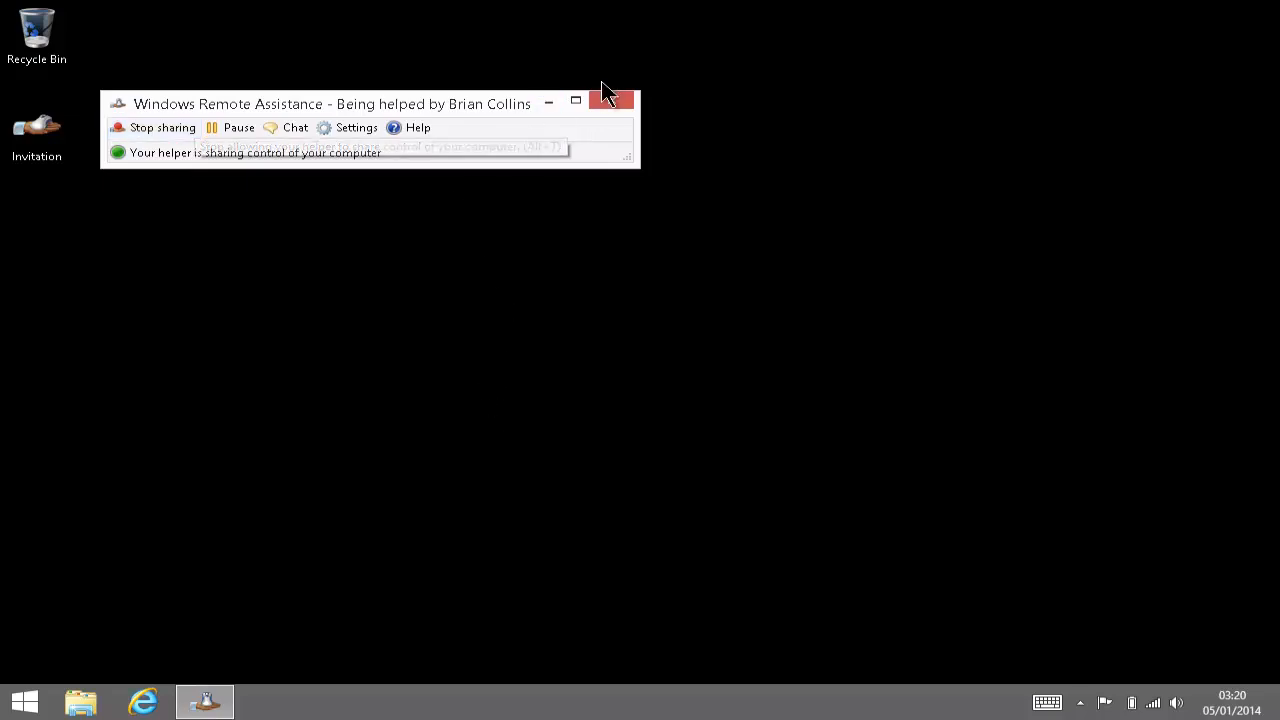
click(612, 100)
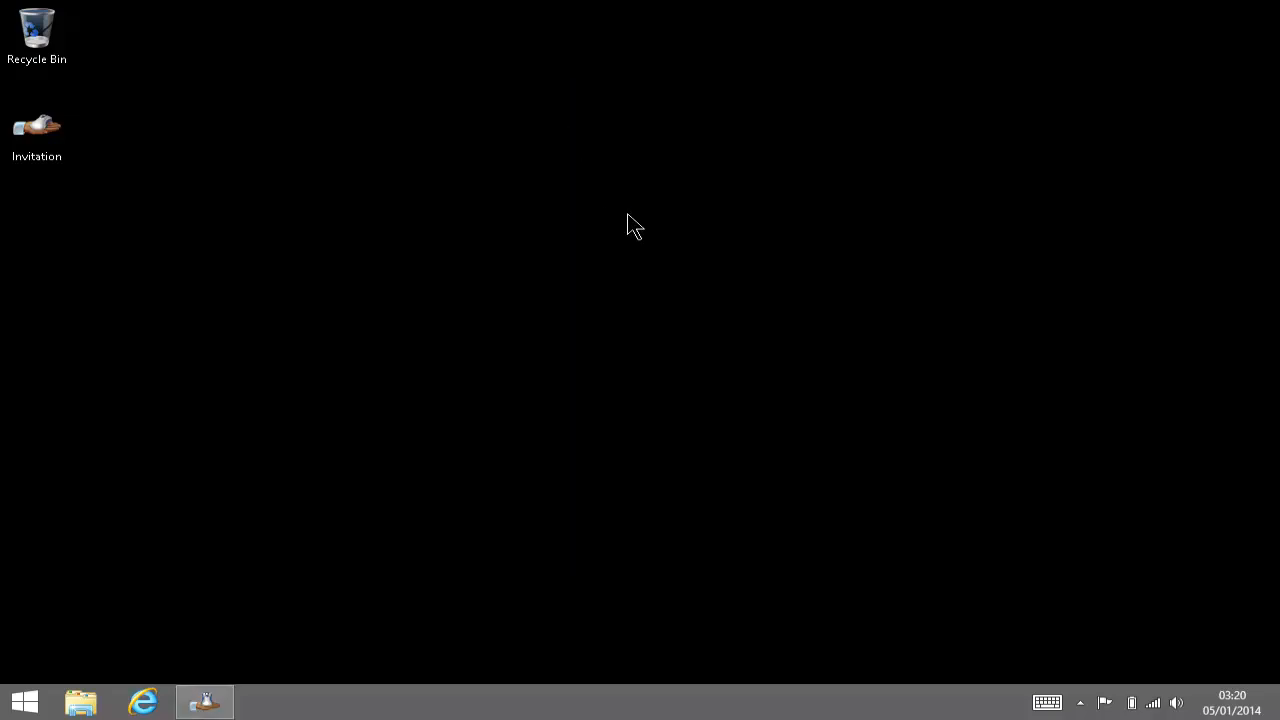
click(36, 130)
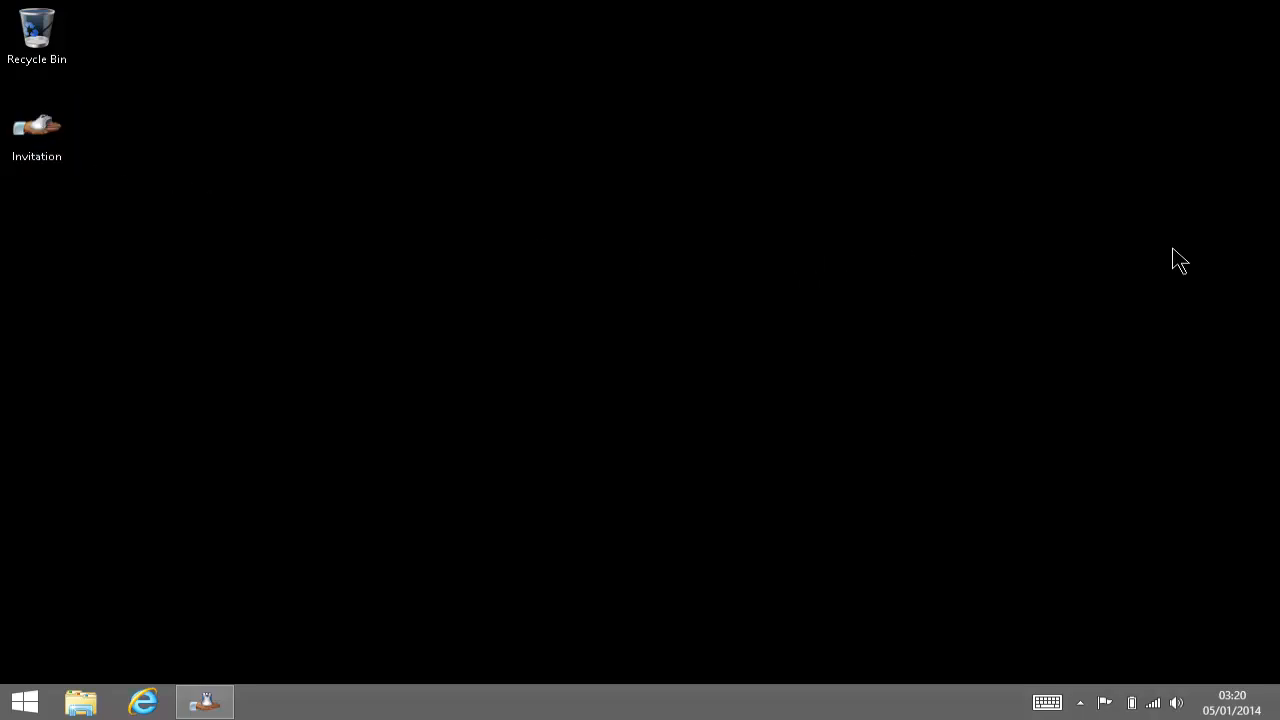
mouse_move(1212, 342)
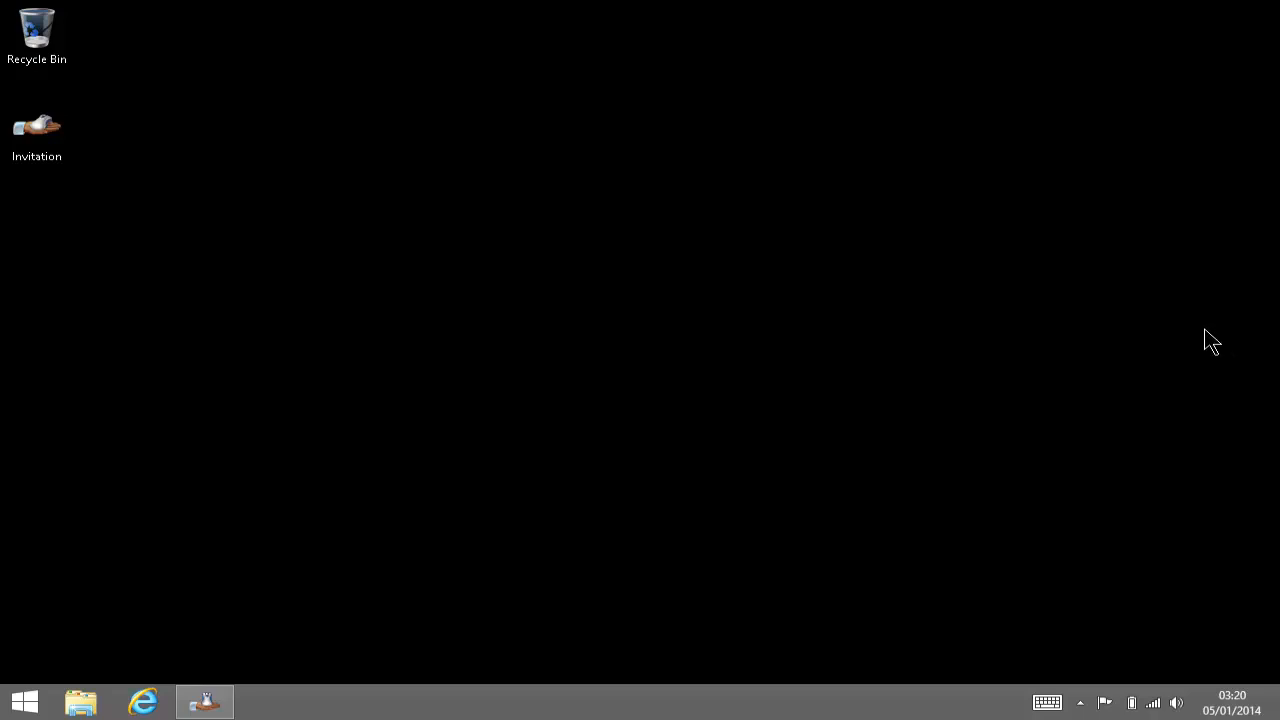
mouse_move(1156, 336)
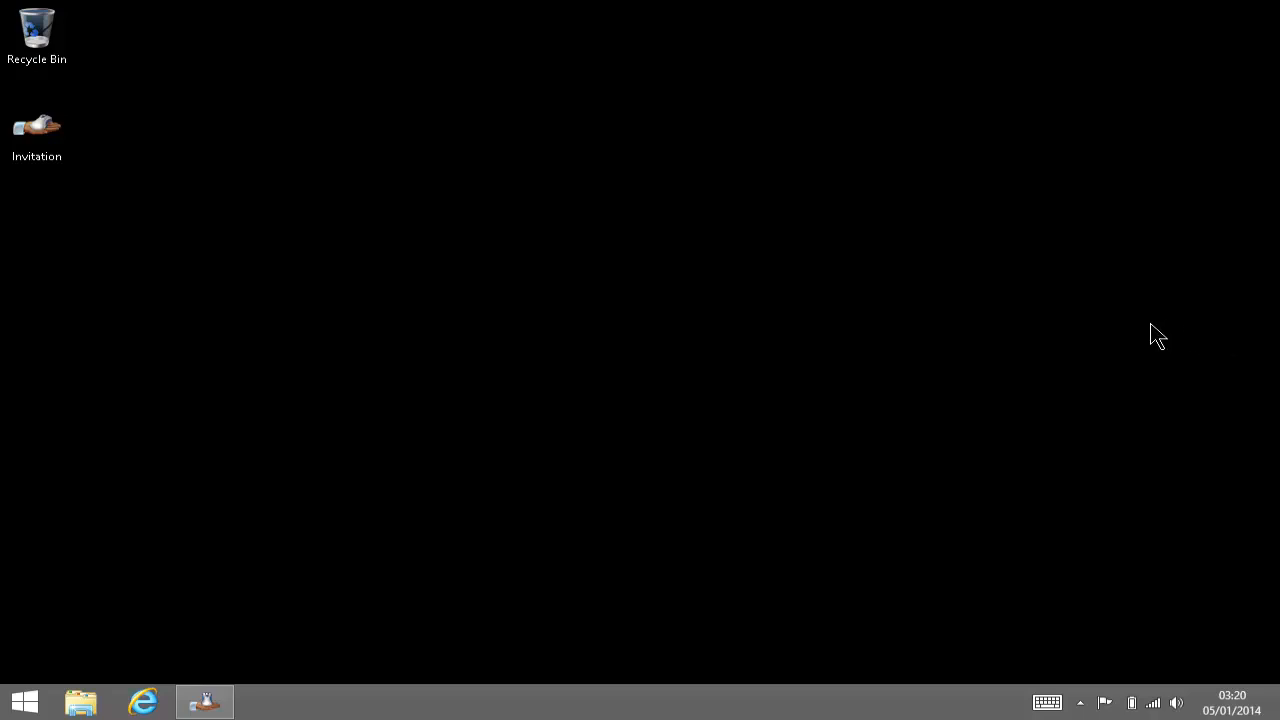
mouse_move(436, 104)
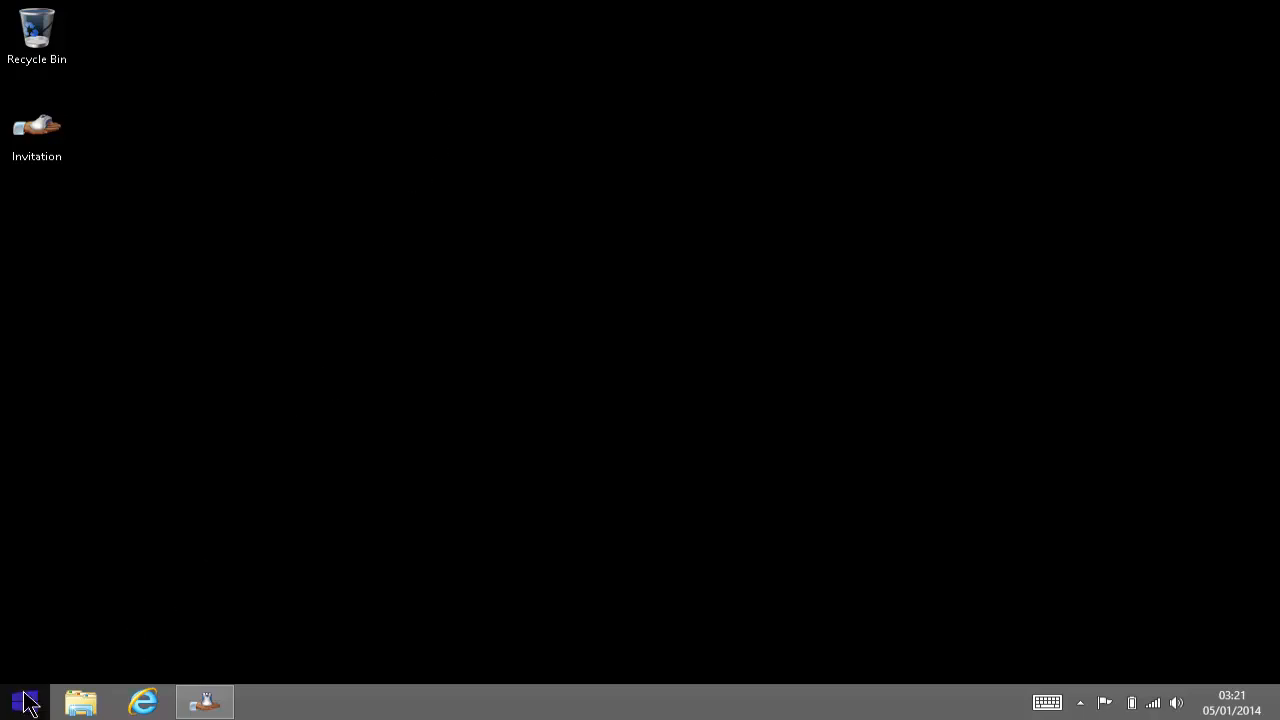
mouse_move(72, 704)
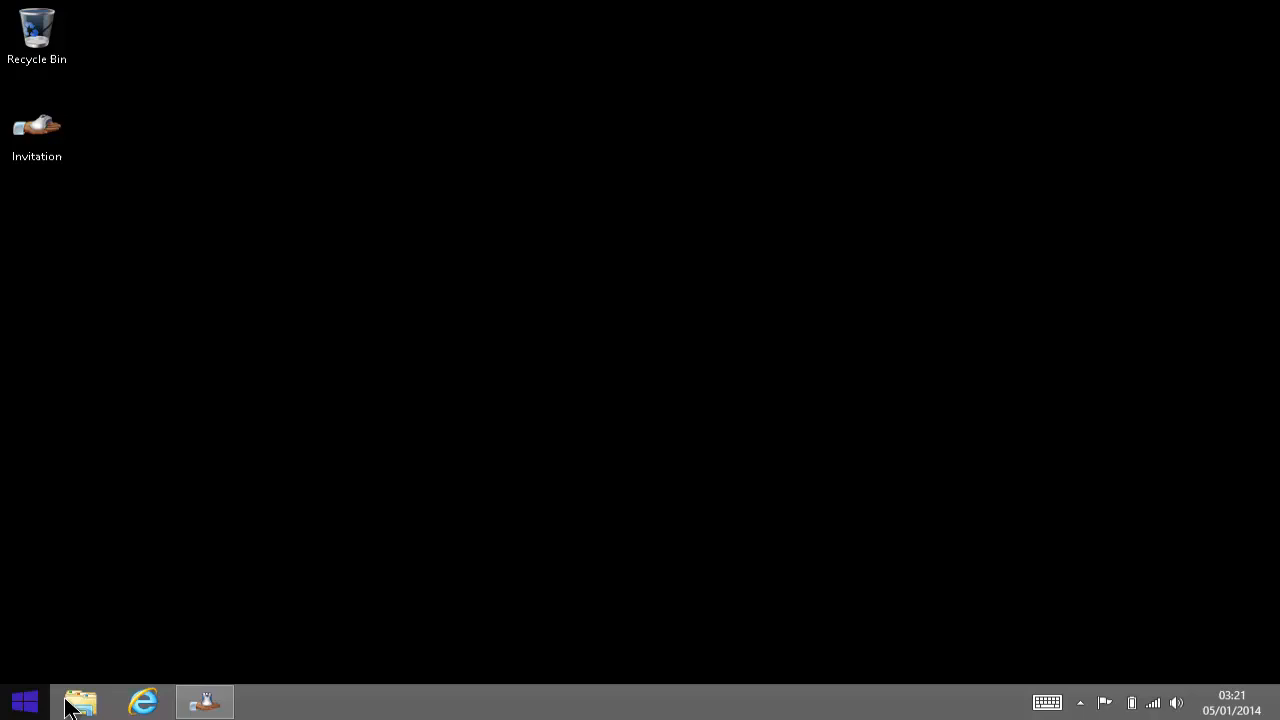
mouse_move(80, 700)
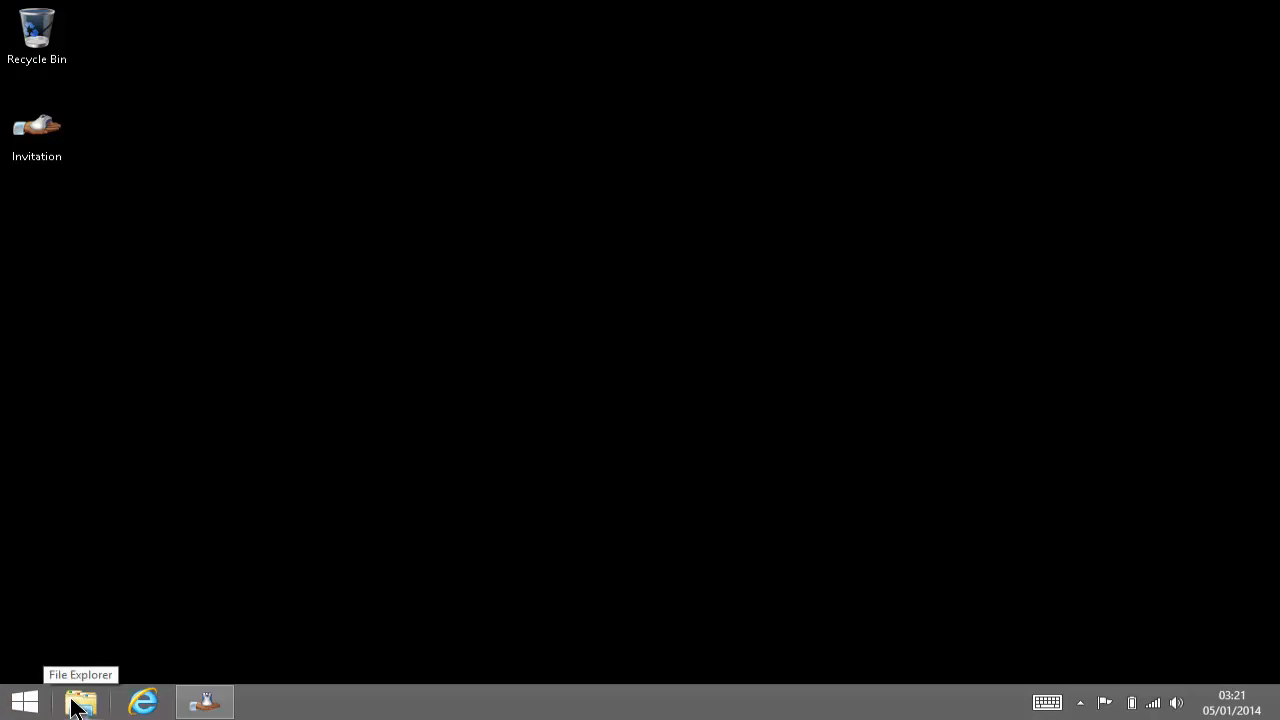